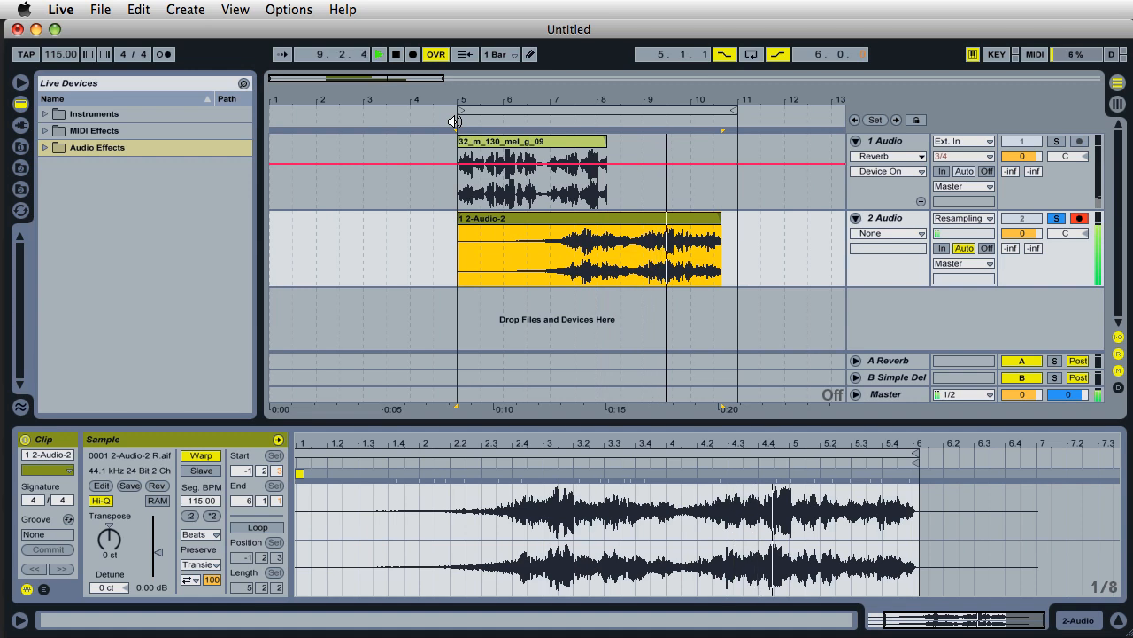
# - Delete the resampled 2 Audio track and show the 1 Audio track's Reverb device
pyautogui.click(402, 54)
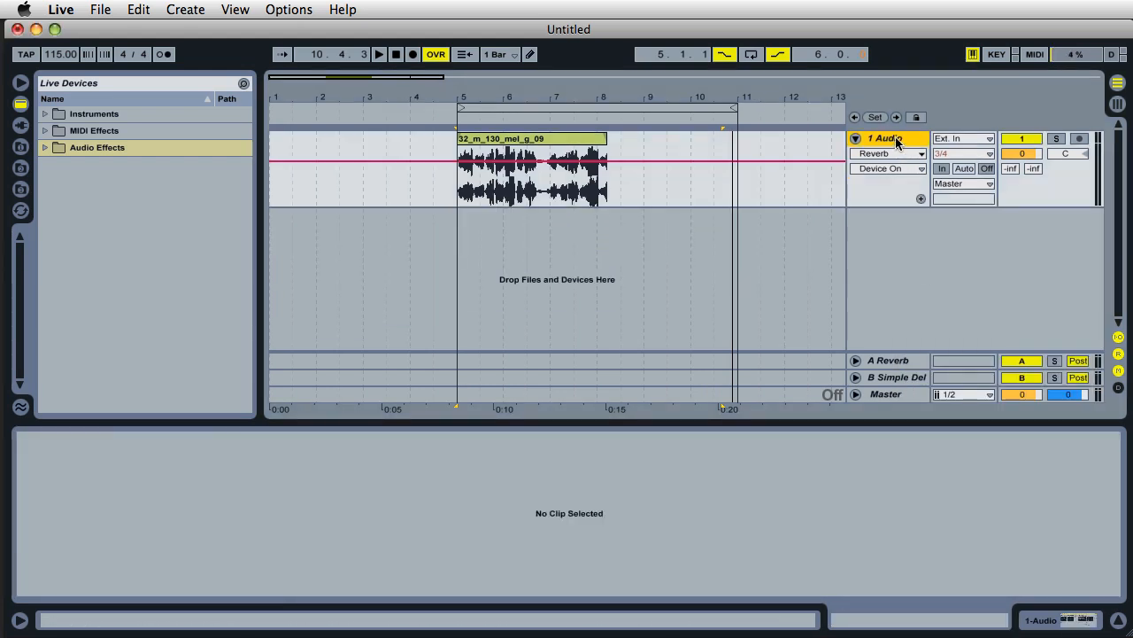
pyautogui.click(877, 152)
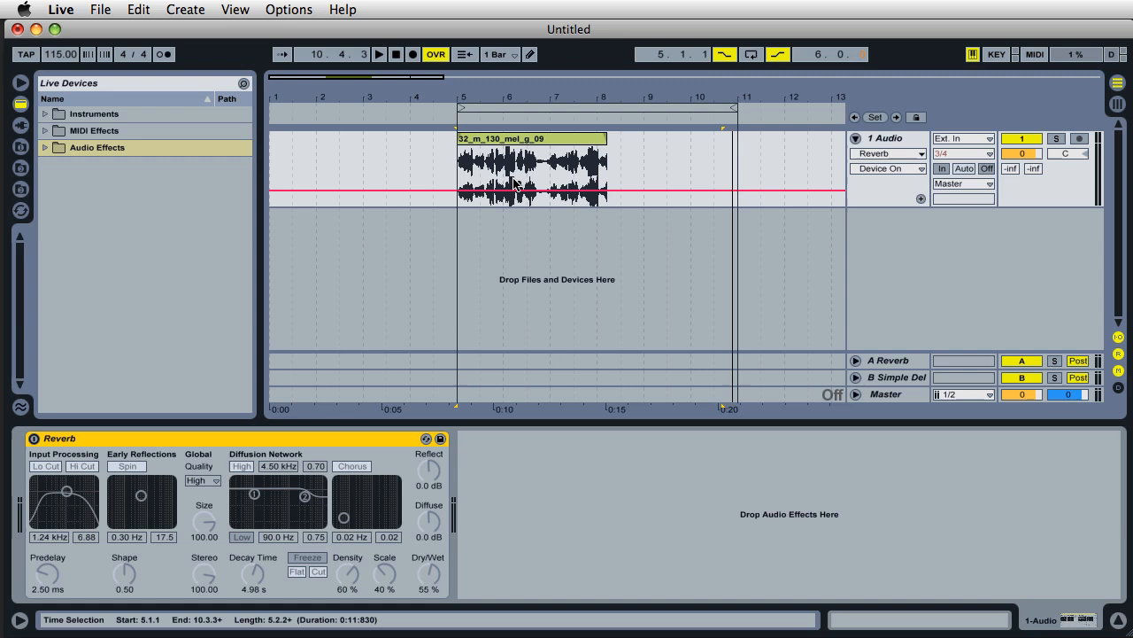
pyautogui.click(510, 138)
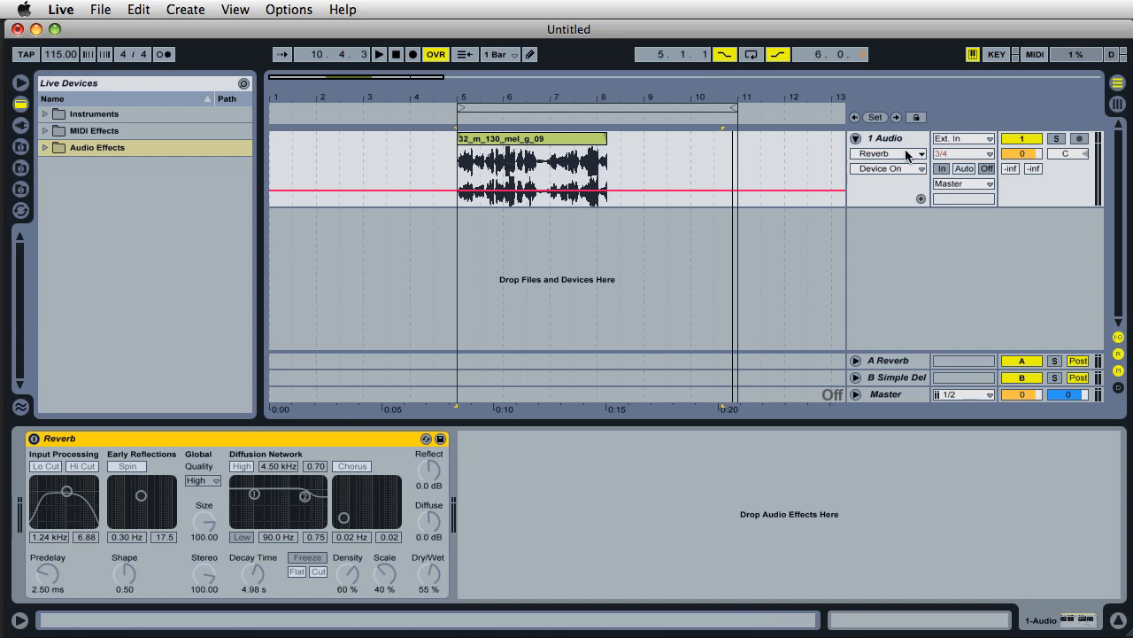
pyautogui.rightClick(885, 137)
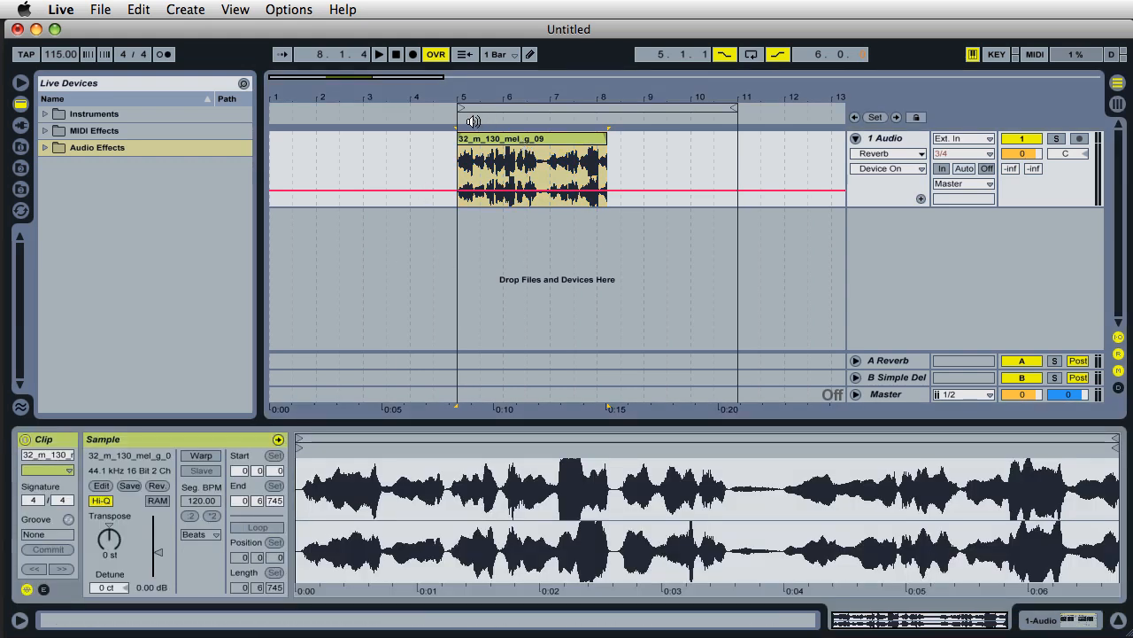
# - Select the vocal clip to show its sample details and play it from the start
pyautogui.click(393, 54)
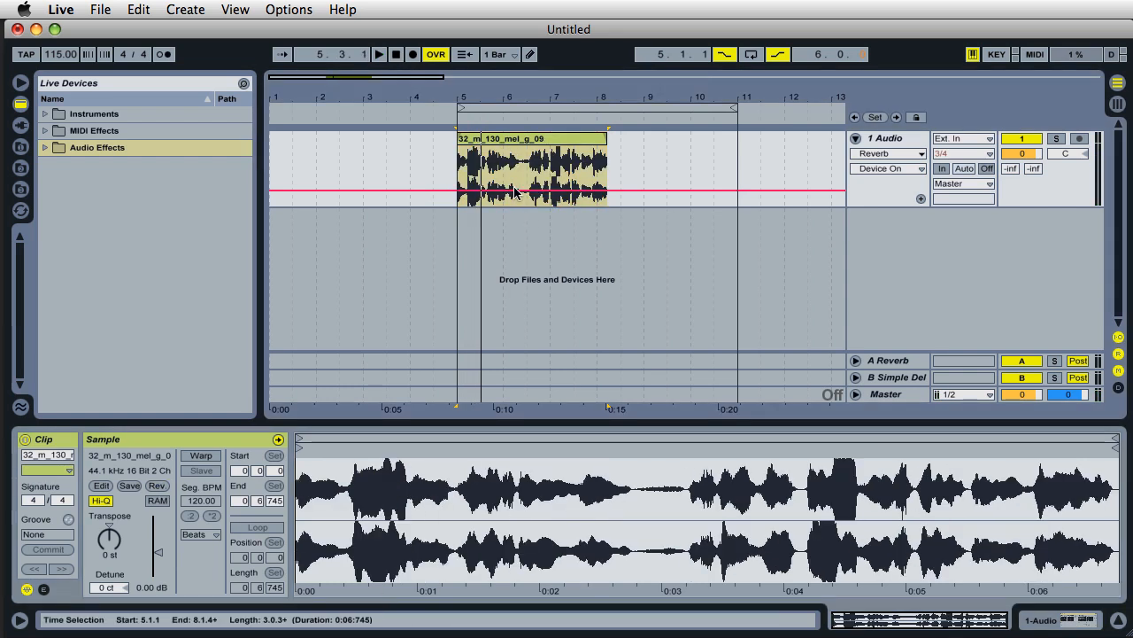
pyautogui.click(379, 53)
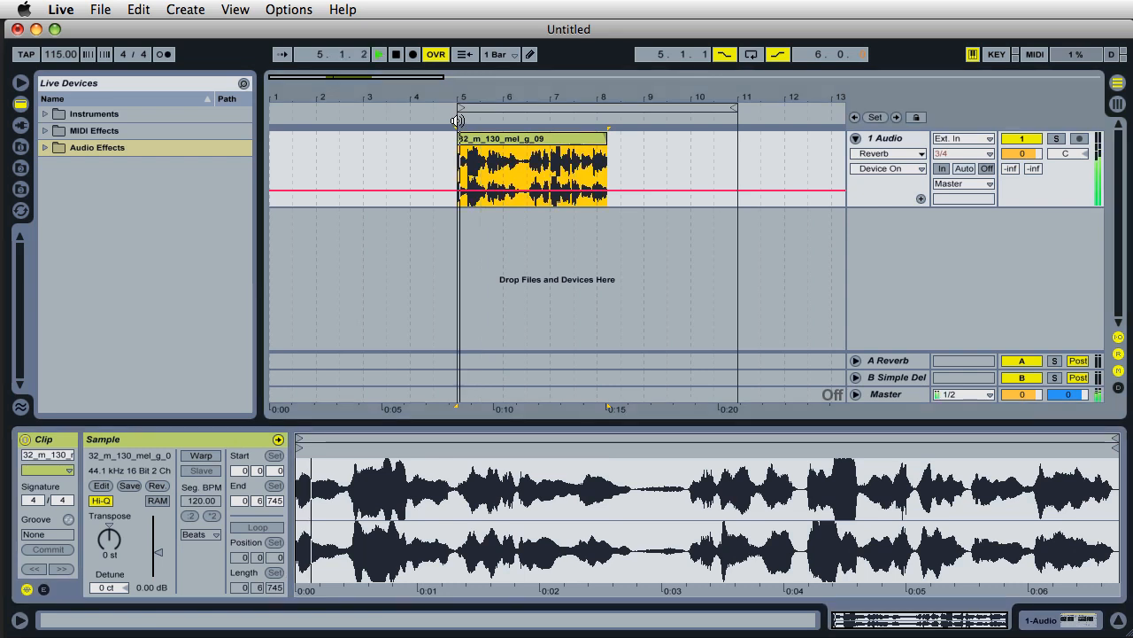
pyautogui.click(397, 55)
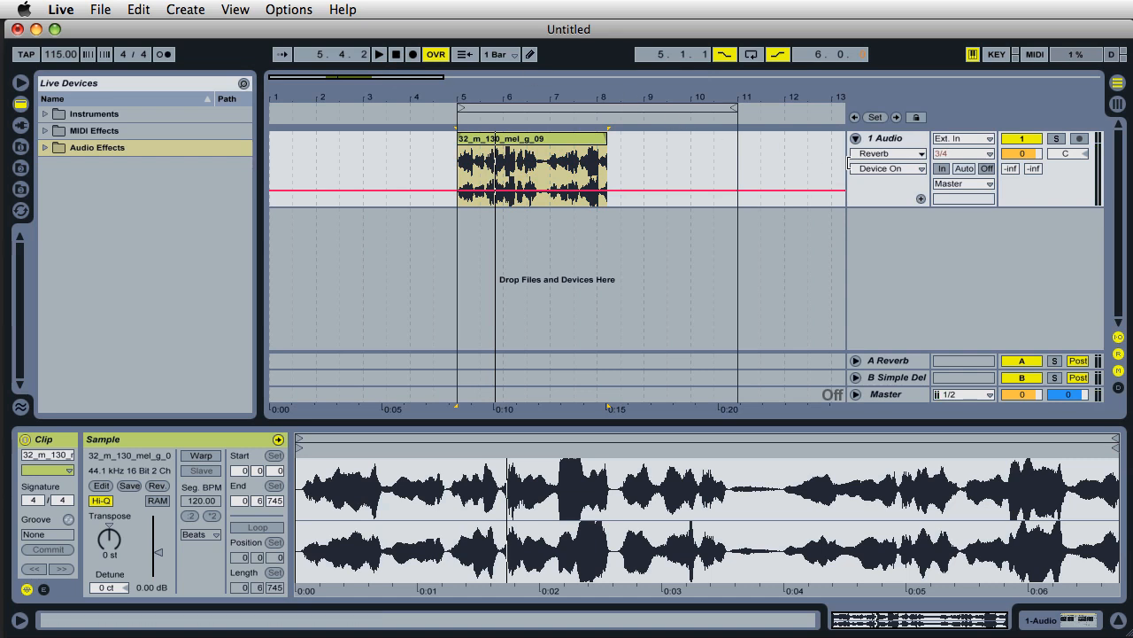
# - Enable the vocal's Reverb device and set its Decay Time to 5.21 s
pyautogui.click(887, 138)
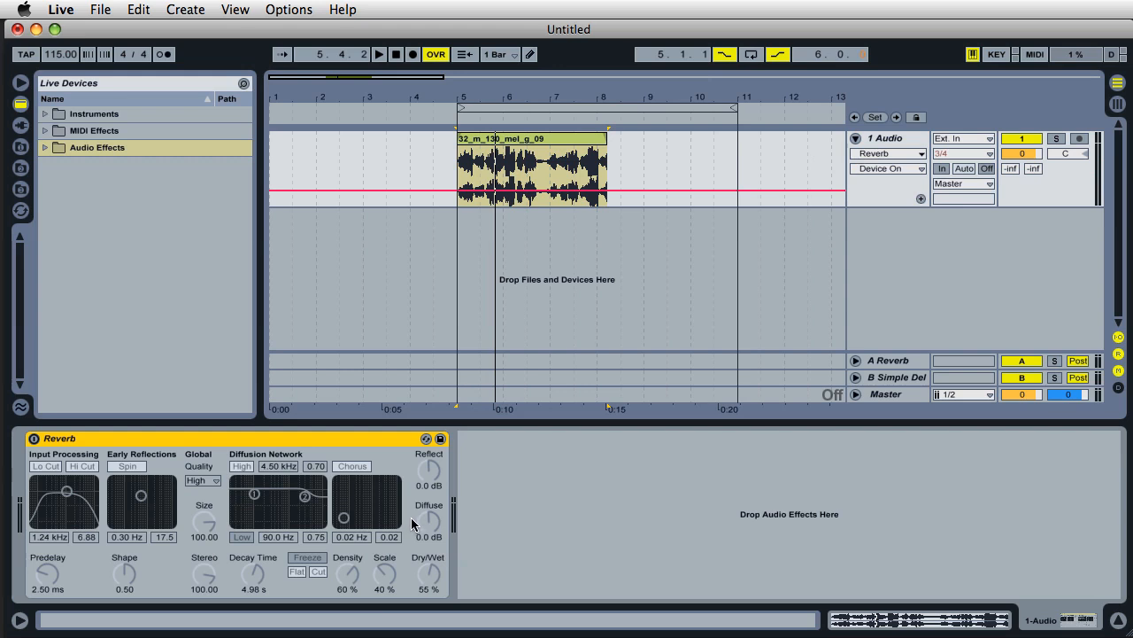
pyautogui.moveTo(383, 488)
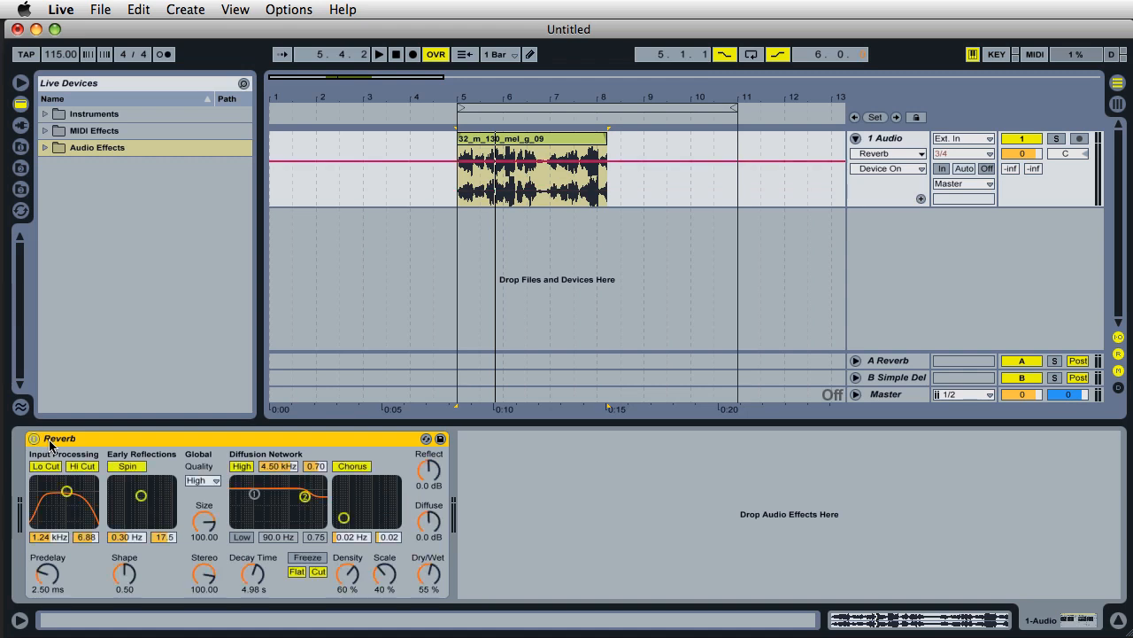
pyautogui.moveTo(137, 452)
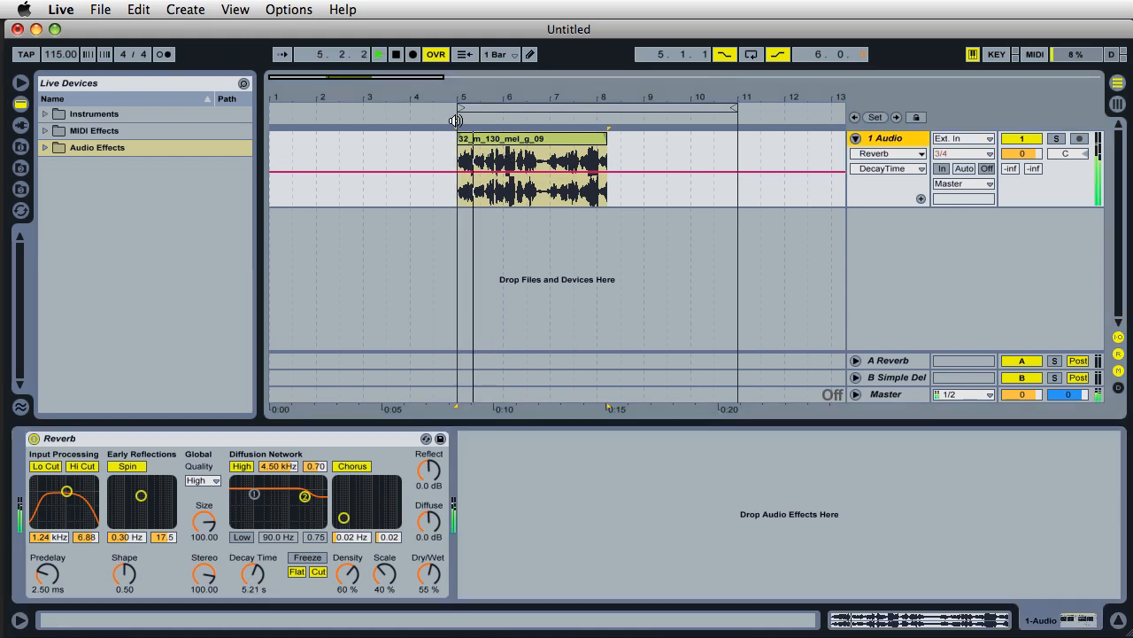
pyautogui.click(378, 55)
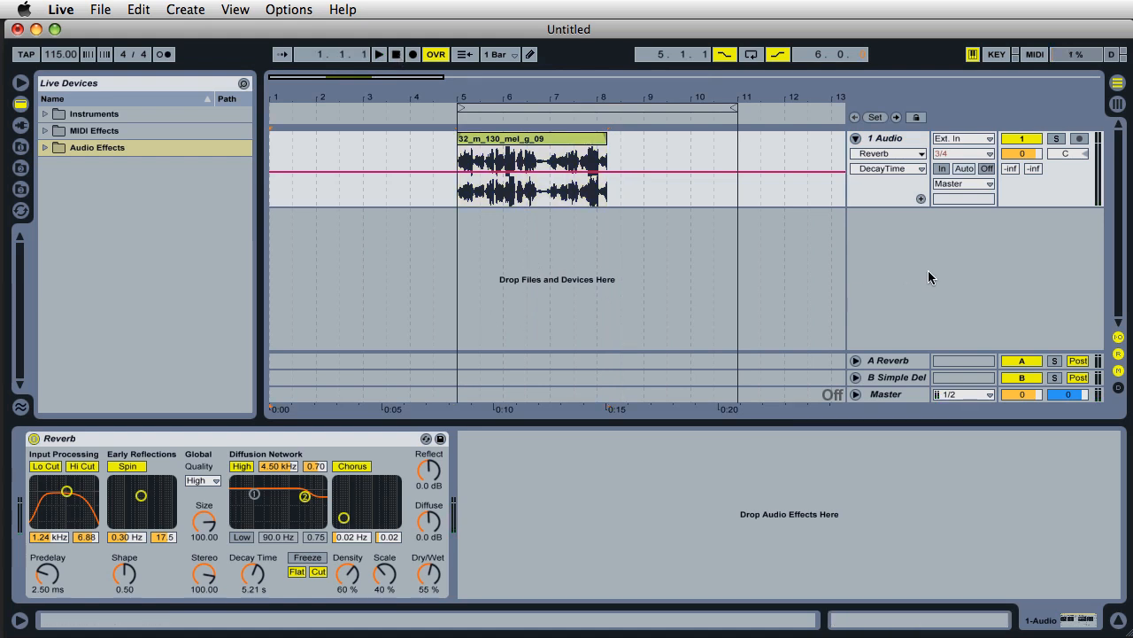
# - Insert a new audio track with Input Type set to Resampling and arm it
pyautogui.rightClick(930, 275)
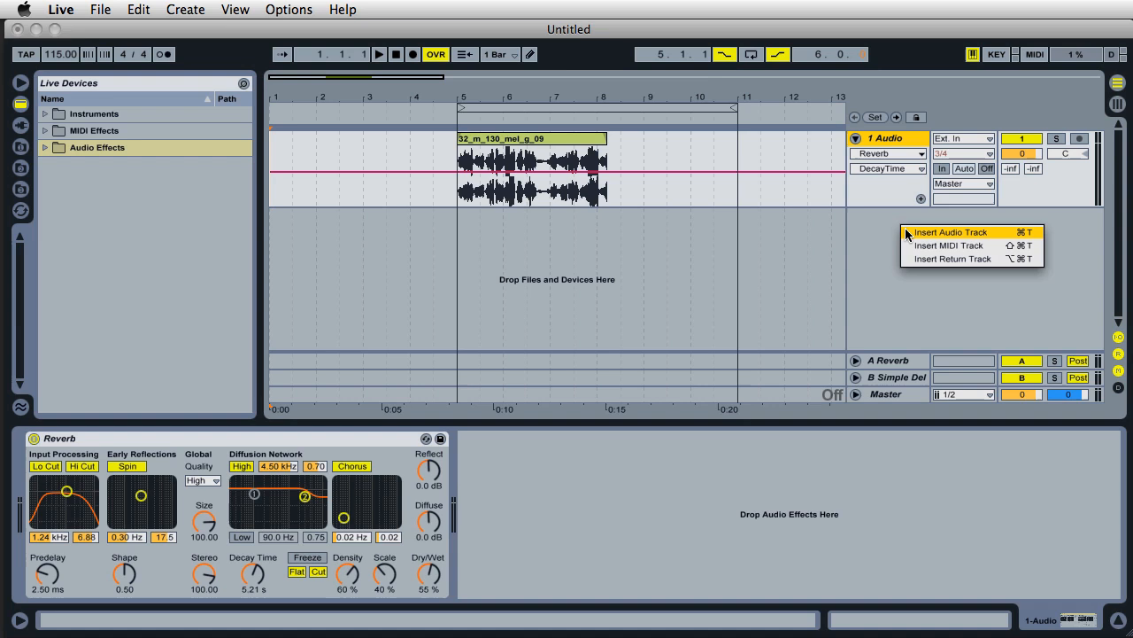
pyautogui.click(941, 231)
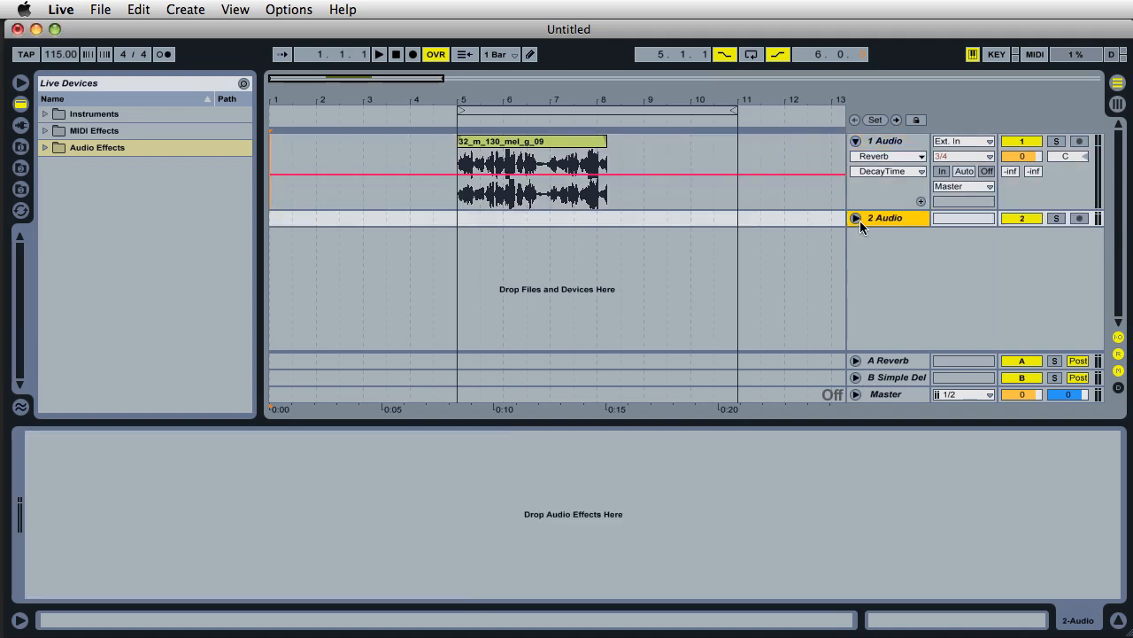
pyautogui.click(854, 217)
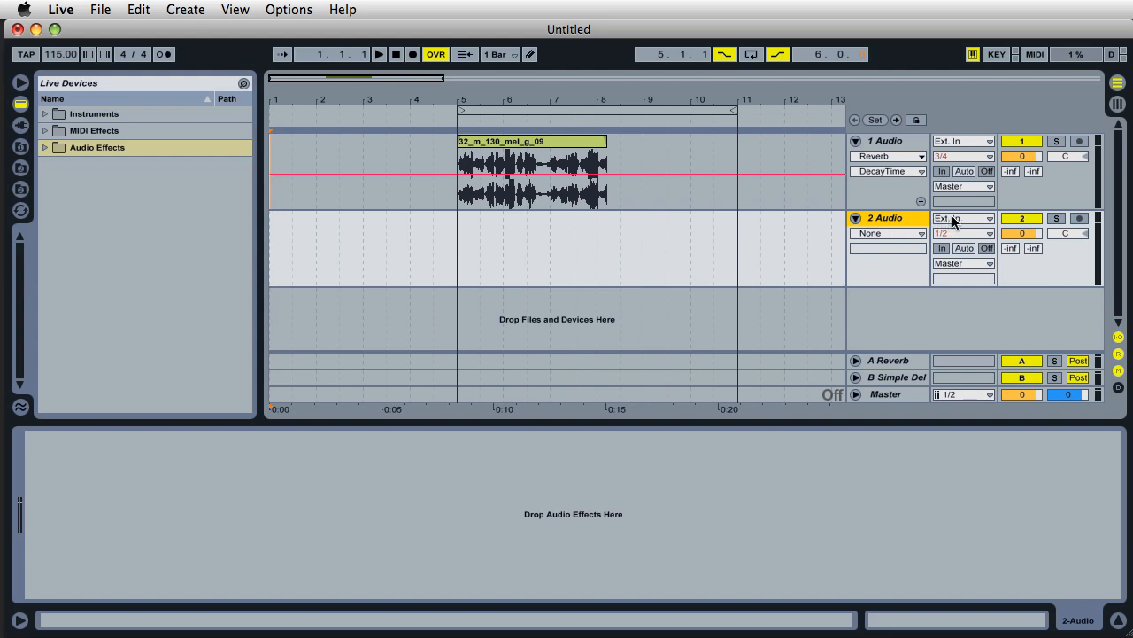
pyautogui.click(963, 219)
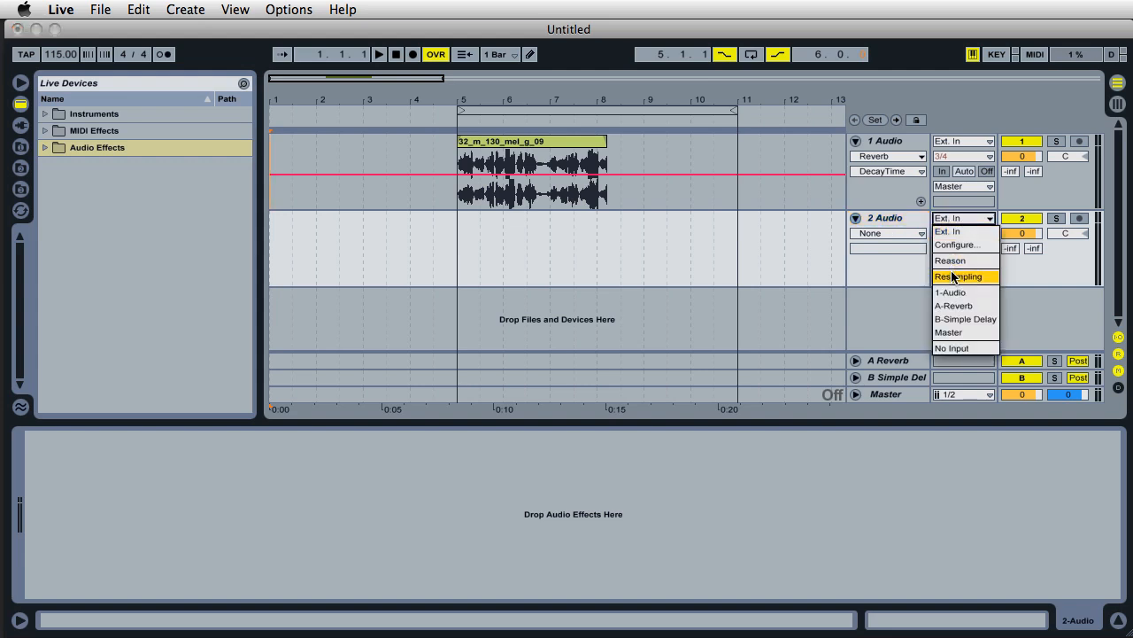
pyautogui.click(961, 276)
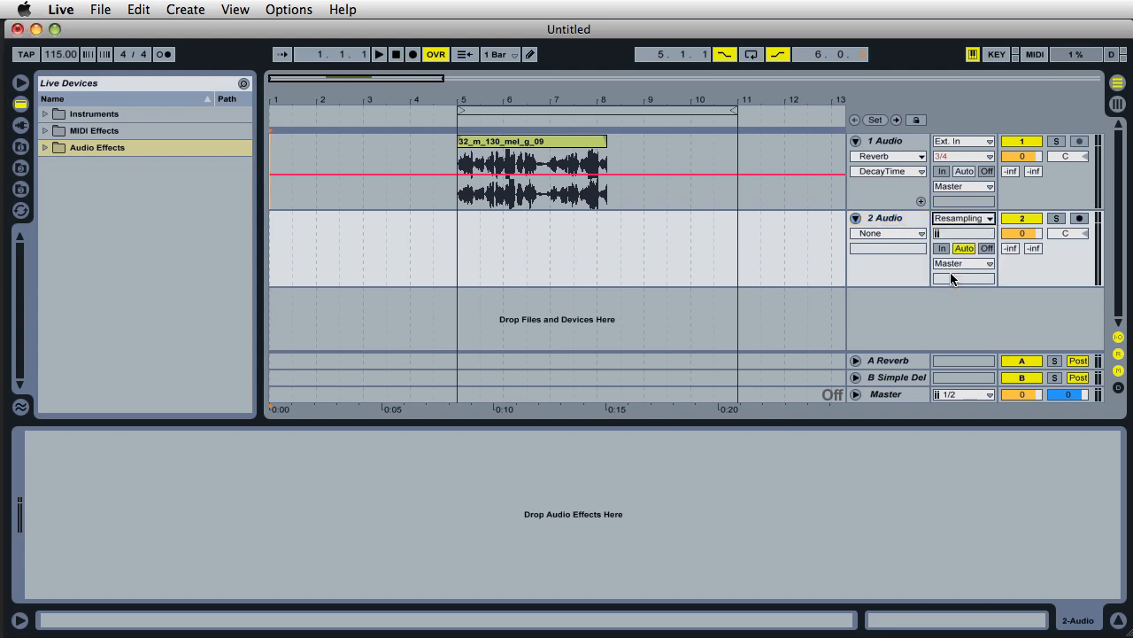
pyautogui.click(525, 157)
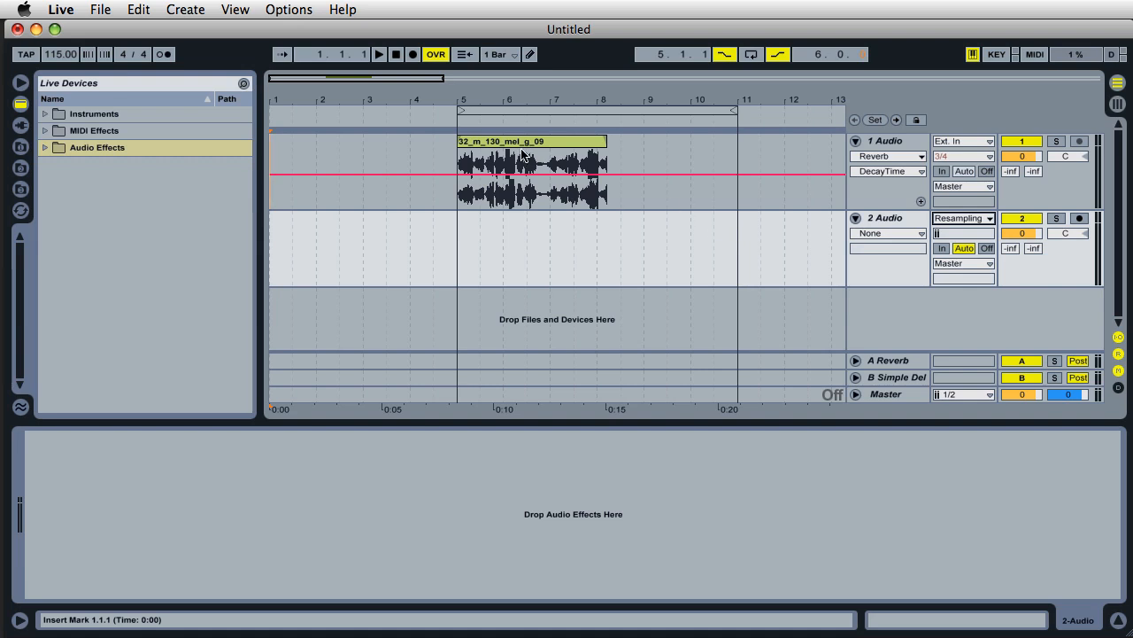
pyautogui.moveTo(751, 156)
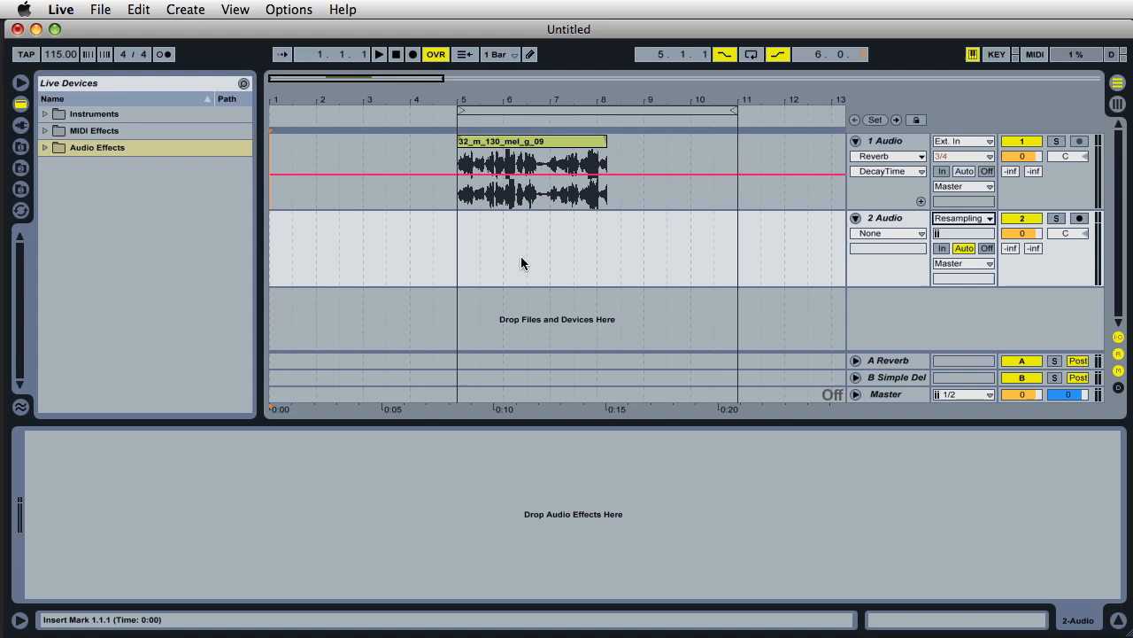
pyautogui.moveTo(721, 257)
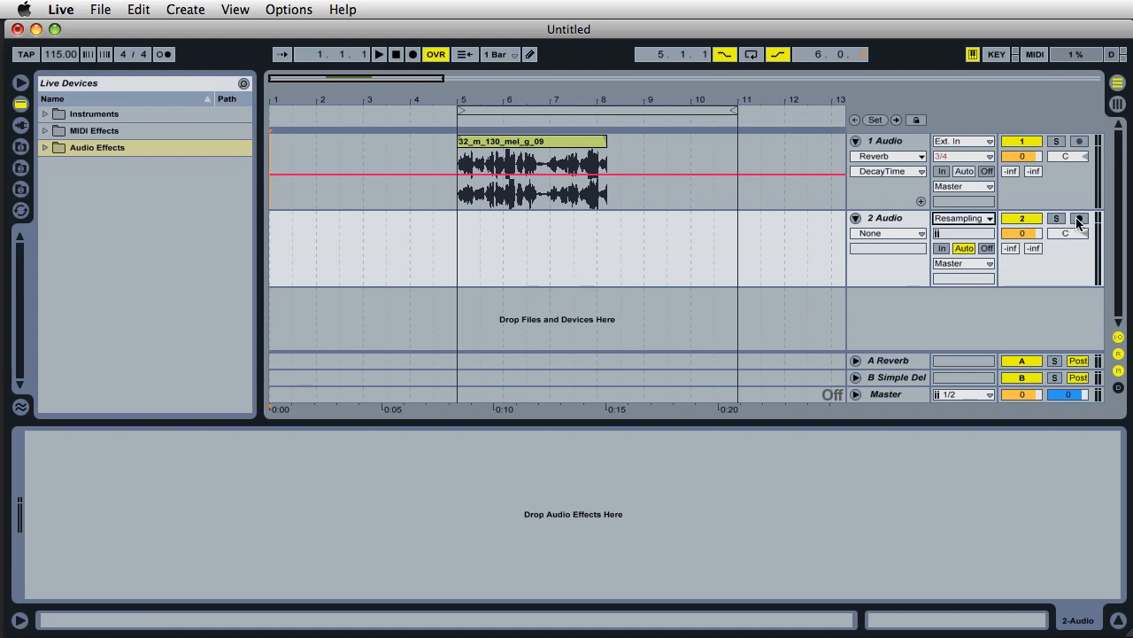
pyautogui.click(1076, 218)
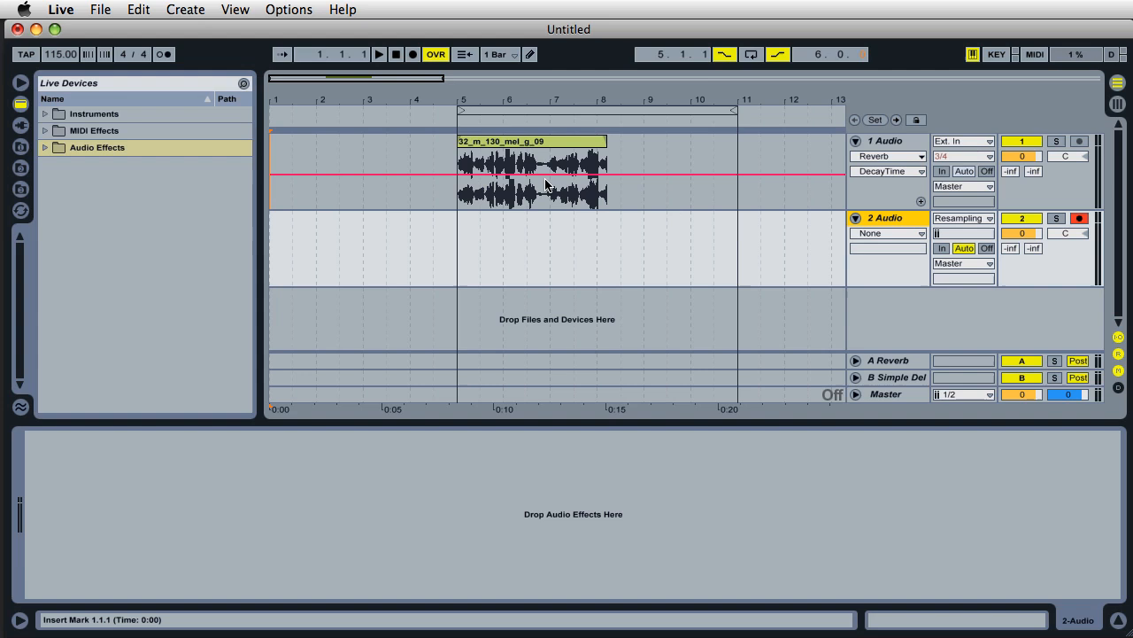
# - Enable Punch-In over bars 5–11, place the insert marker at bar 3, and engage Arrangement Record
pyautogui.click(1053, 142)
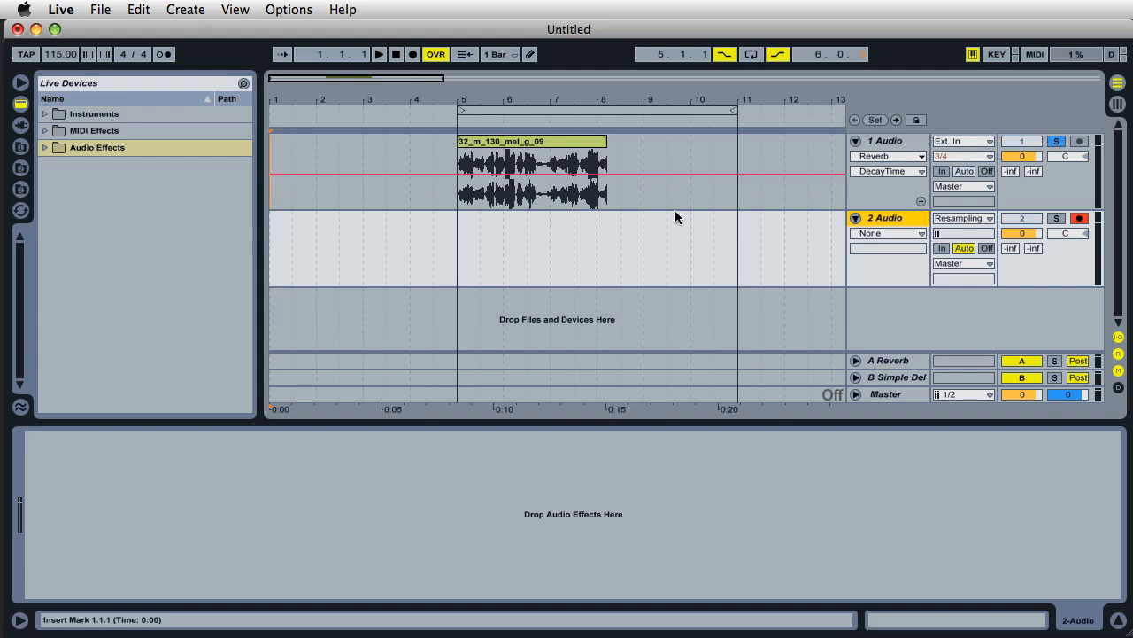
pyautogui.moveTo(526, 237)
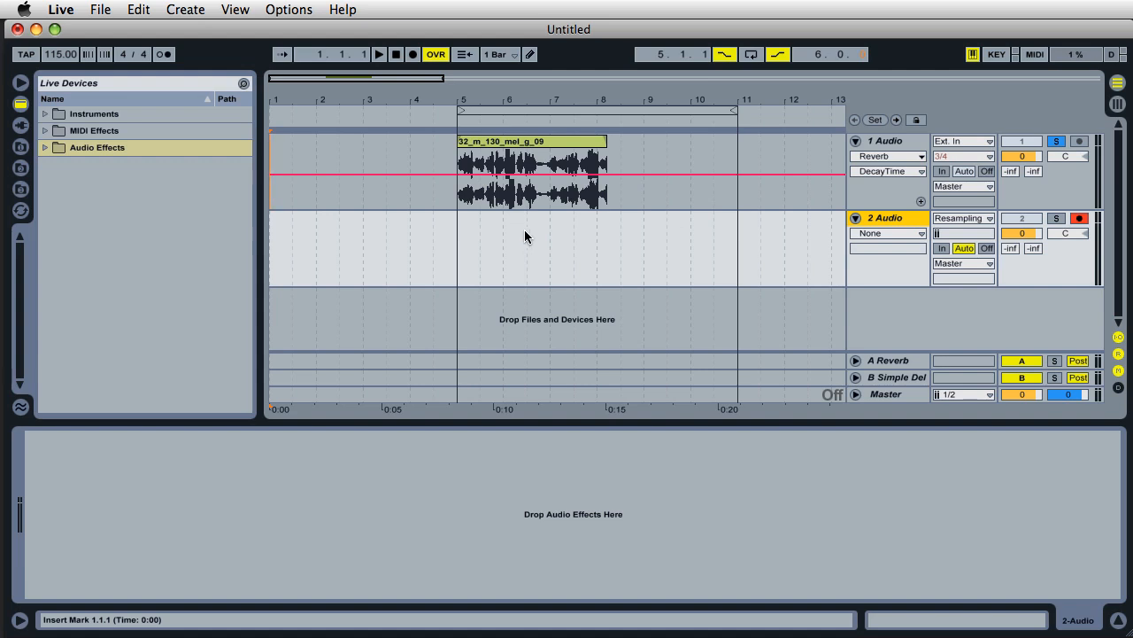
pyautogui.moveTo(549, 230)
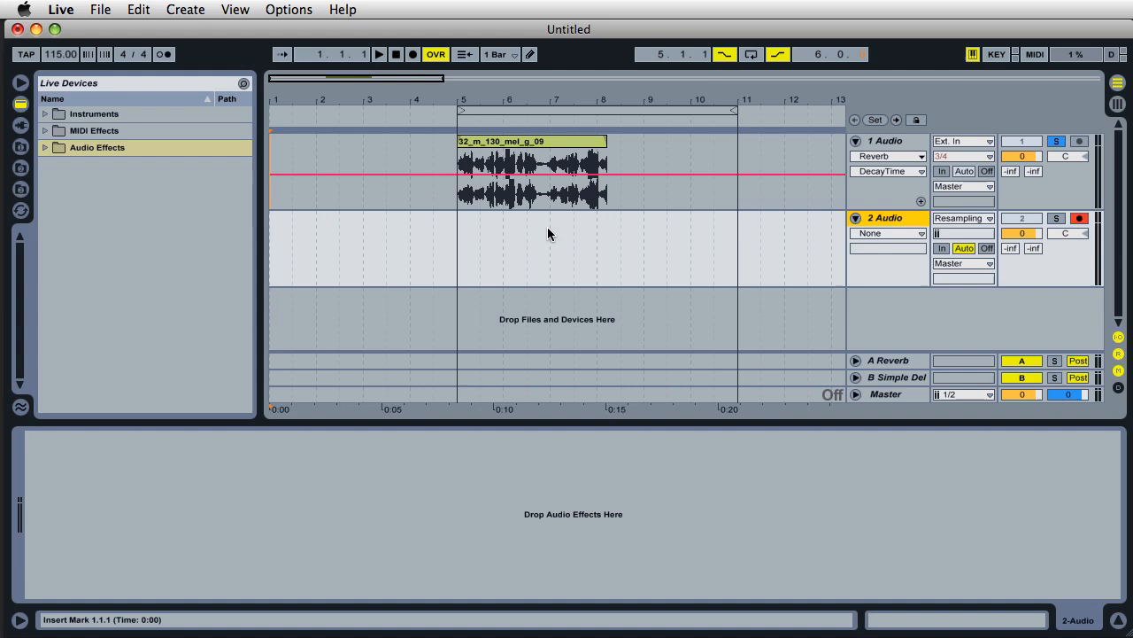
pyautogui.moveTo(770, 172)
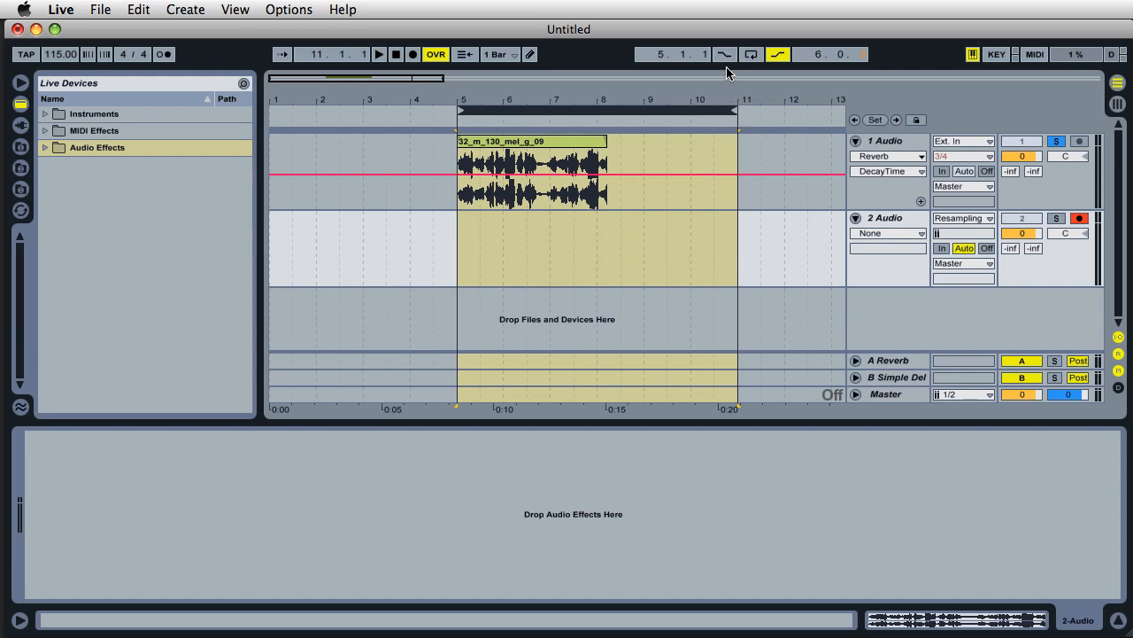
pyautogui.click(726, 55)
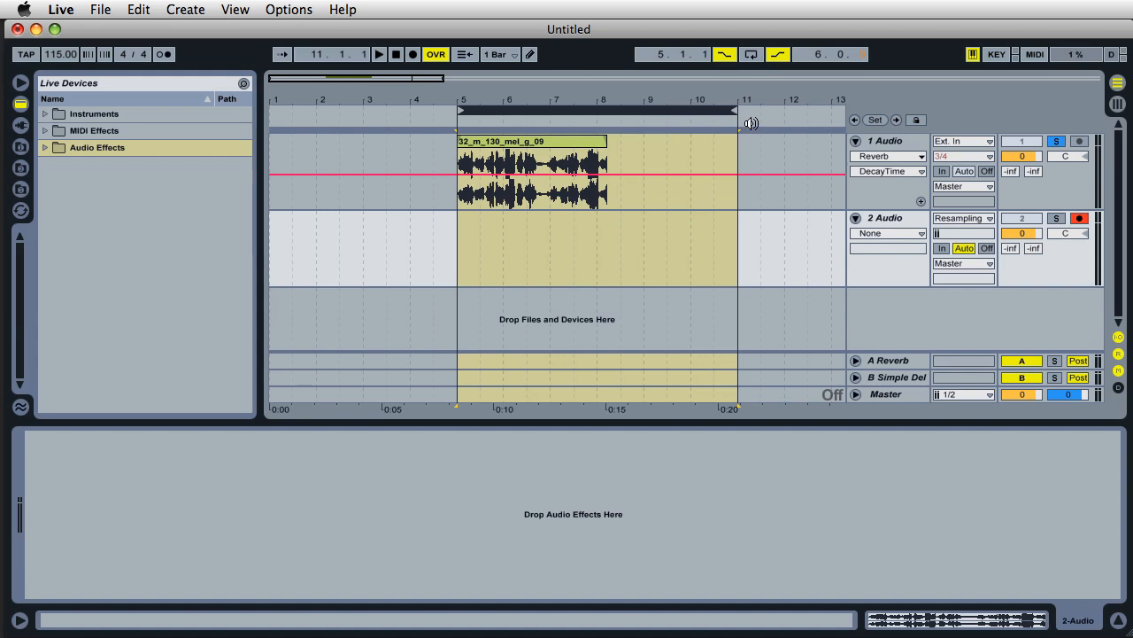
pyautogui.moveTo(528, 90)
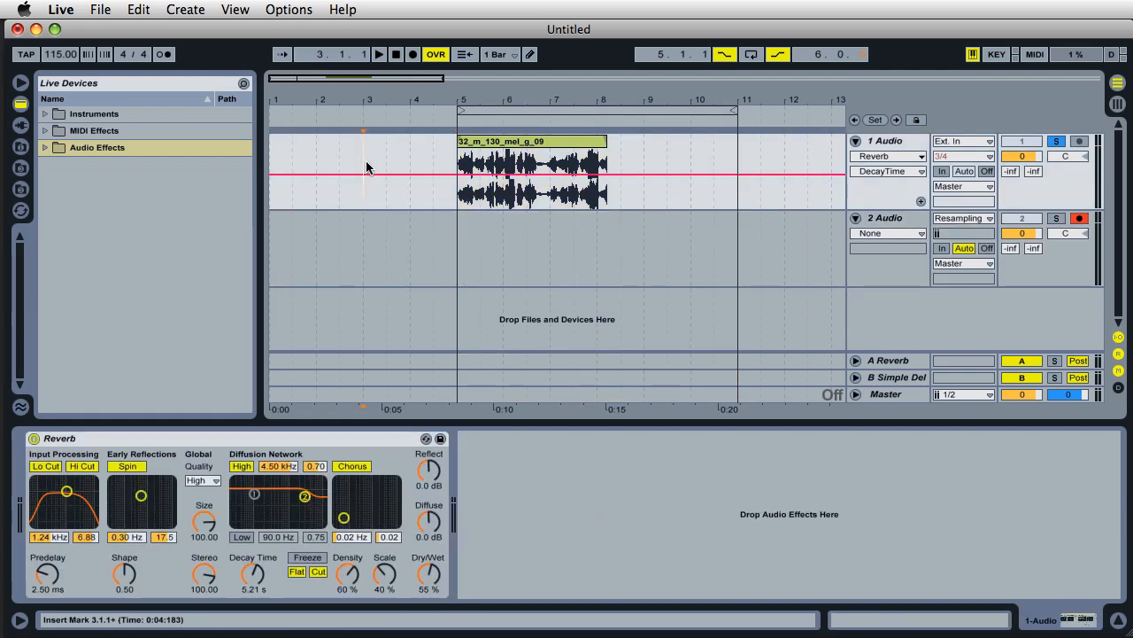
pyautogui.click(407, 54)
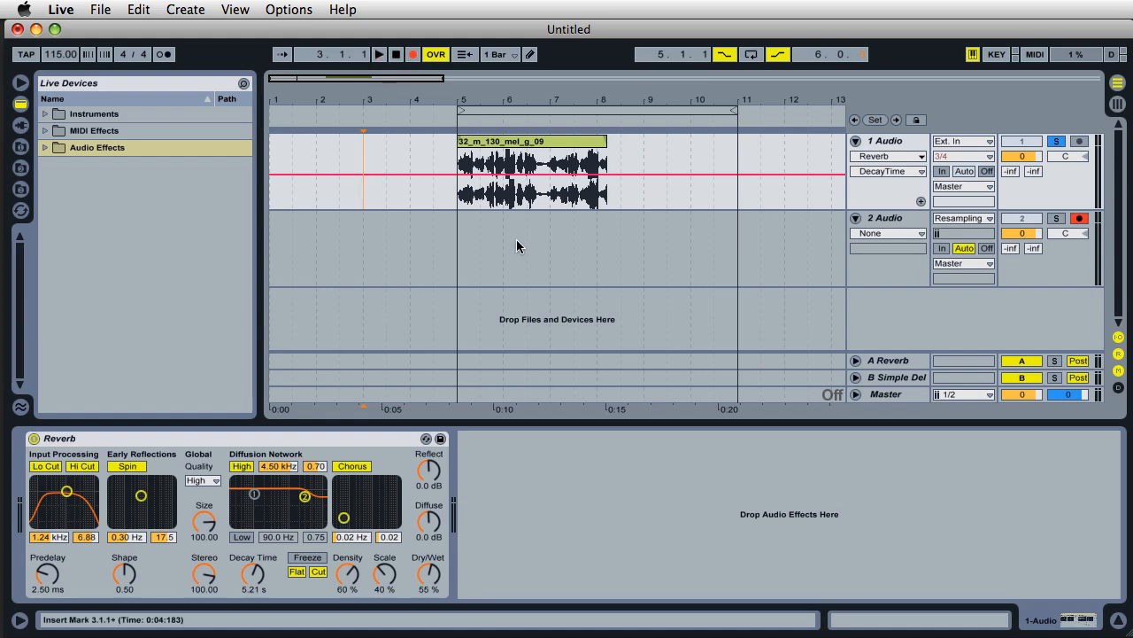
pyautogui.moveTo(648, 256)
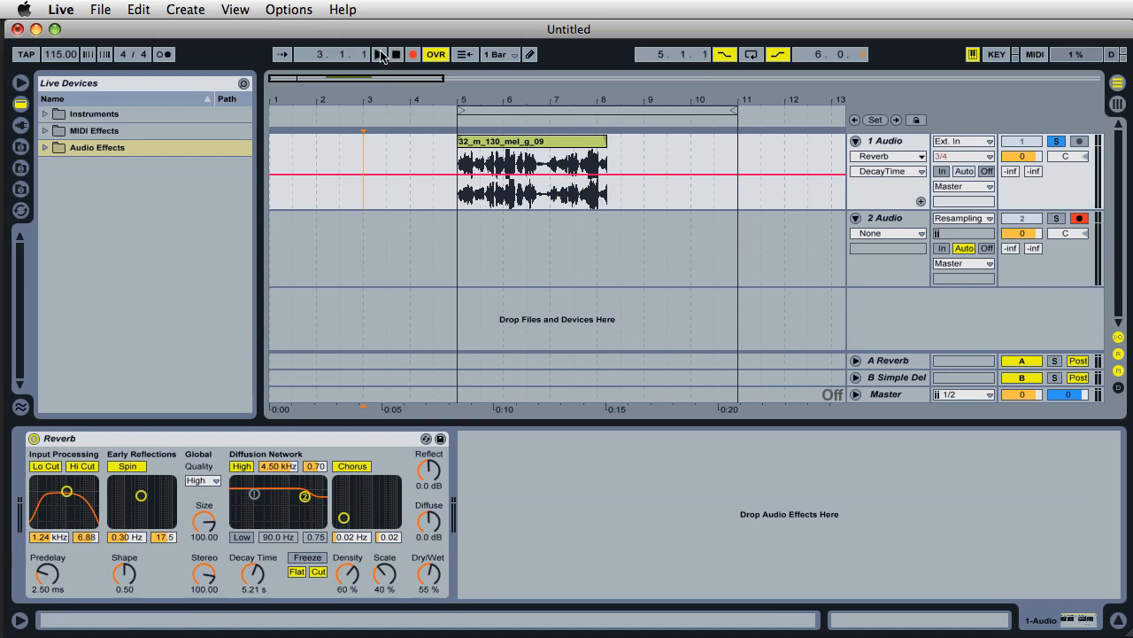
# - Record the reverb resample onto track 2, then solo track 2 and play the new clip
pyautogui.click(375, 54)
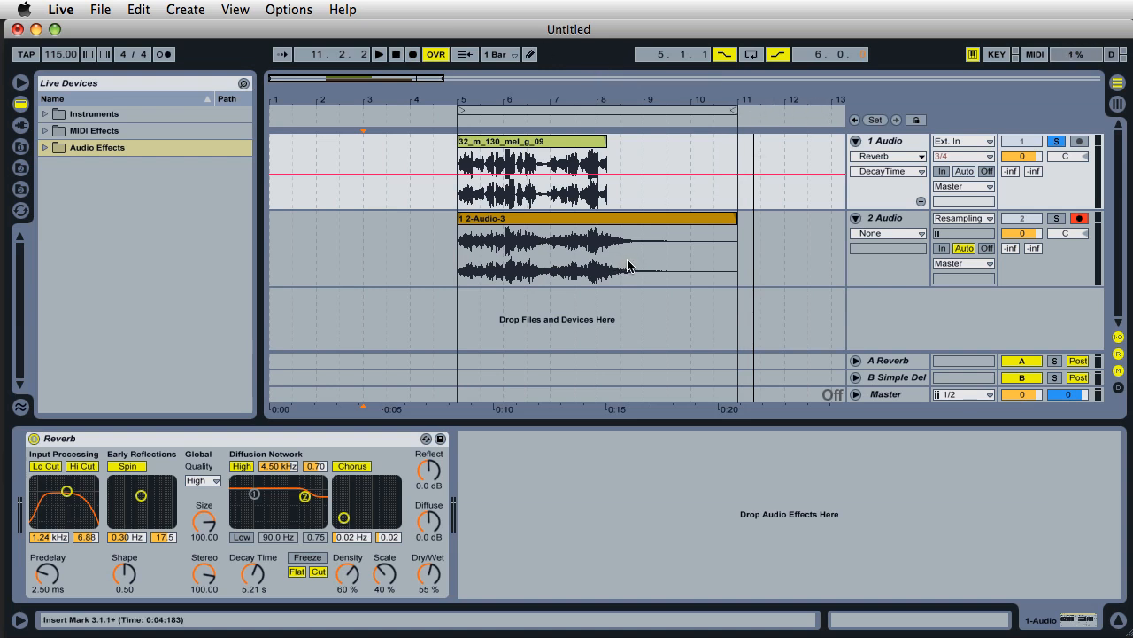
pyautogui.moveTo(695, 271)
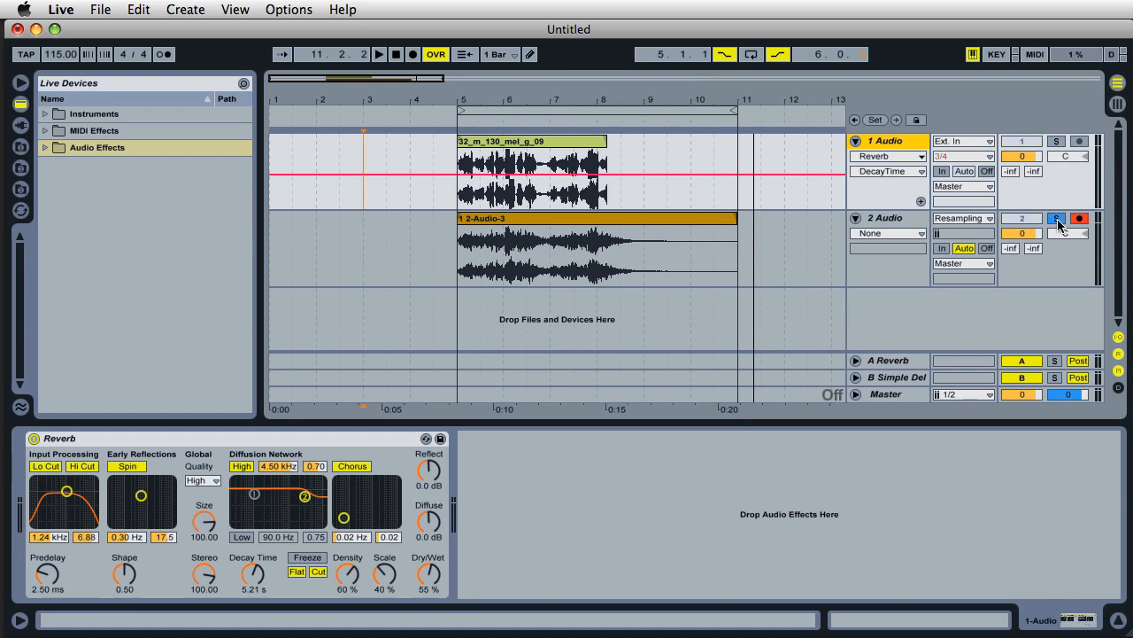
pyautogui.click(1074, 220)
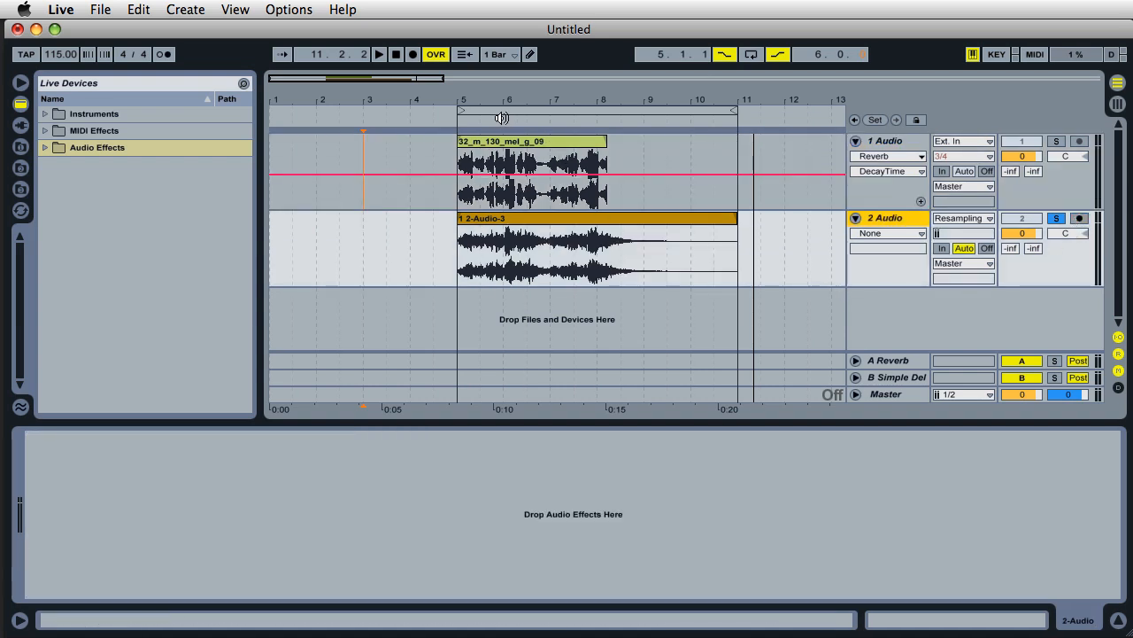
pyautogui.click(379, 53)
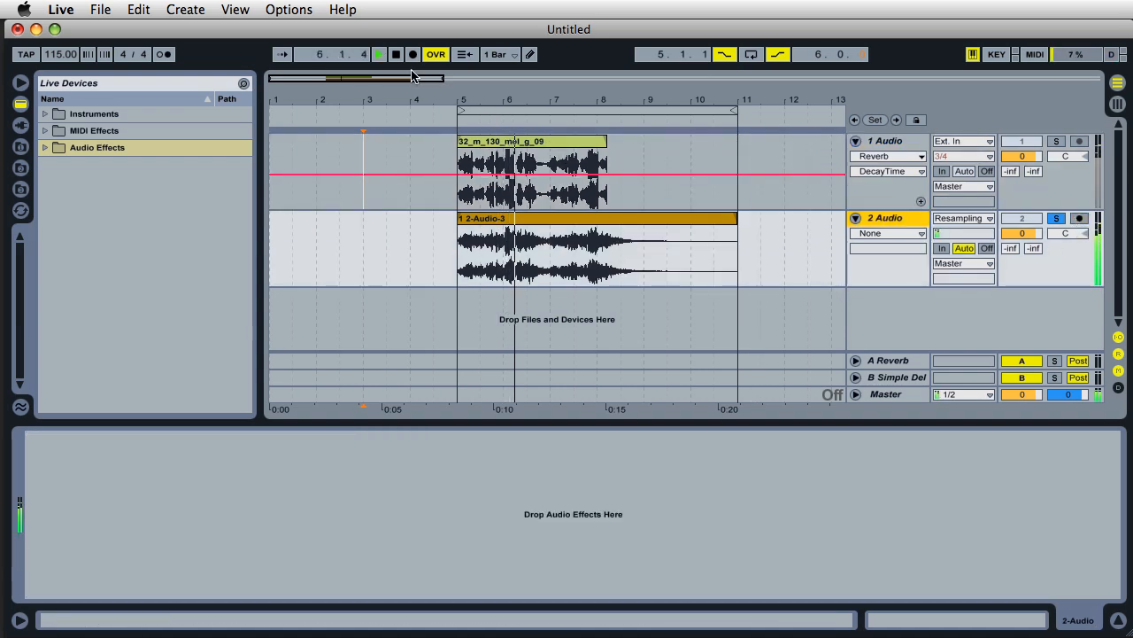
pyautogui.click(388, 54)
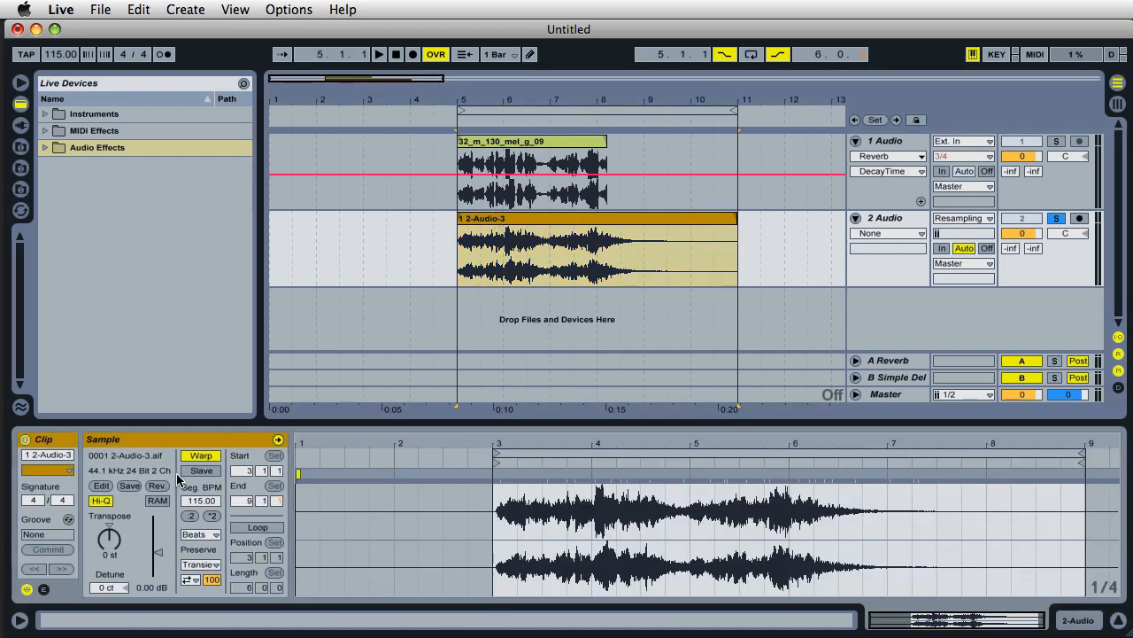
# - Reverse the track 2 clip, audition it, and set Transpose to -10 st
pyautogui.click(156, 485)
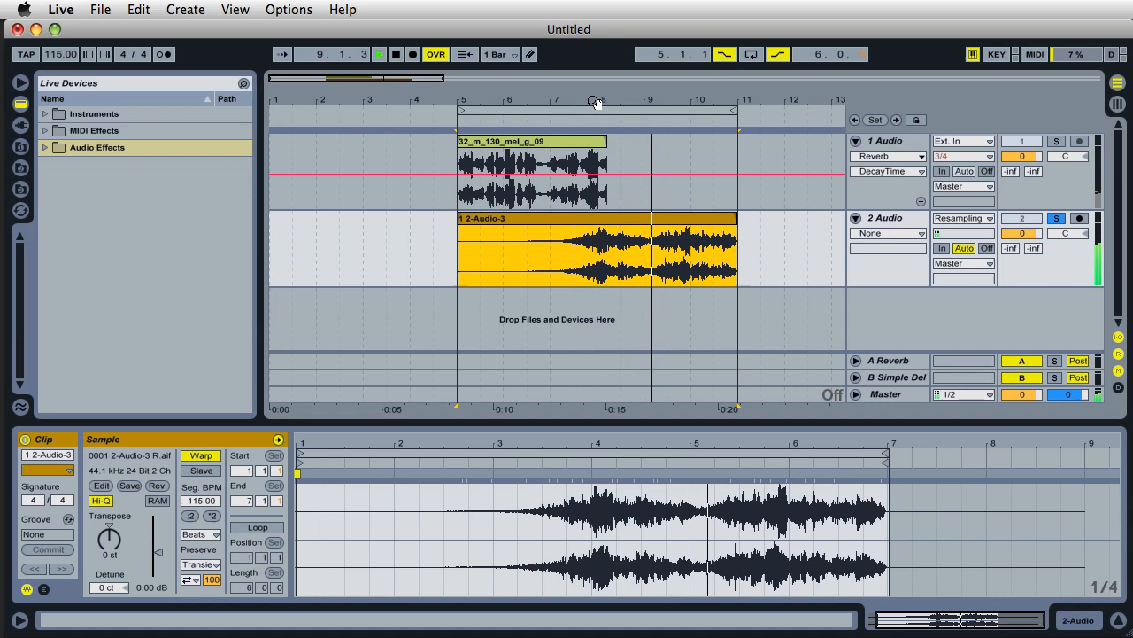
pyautogui.click(385, 54)
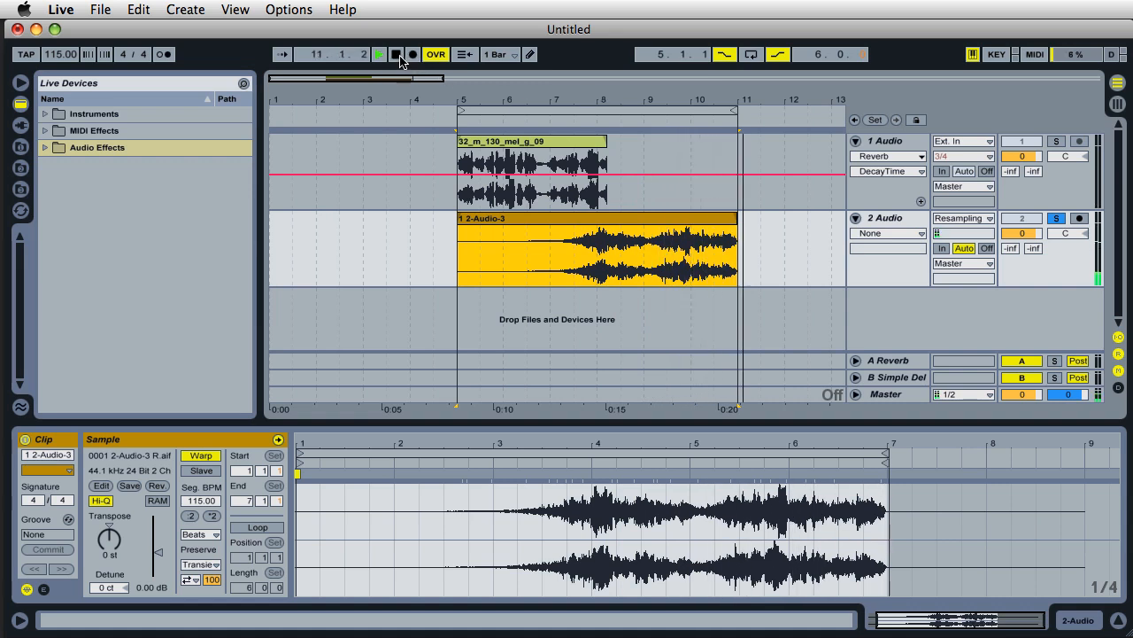
pyautogui.click(379, 54)
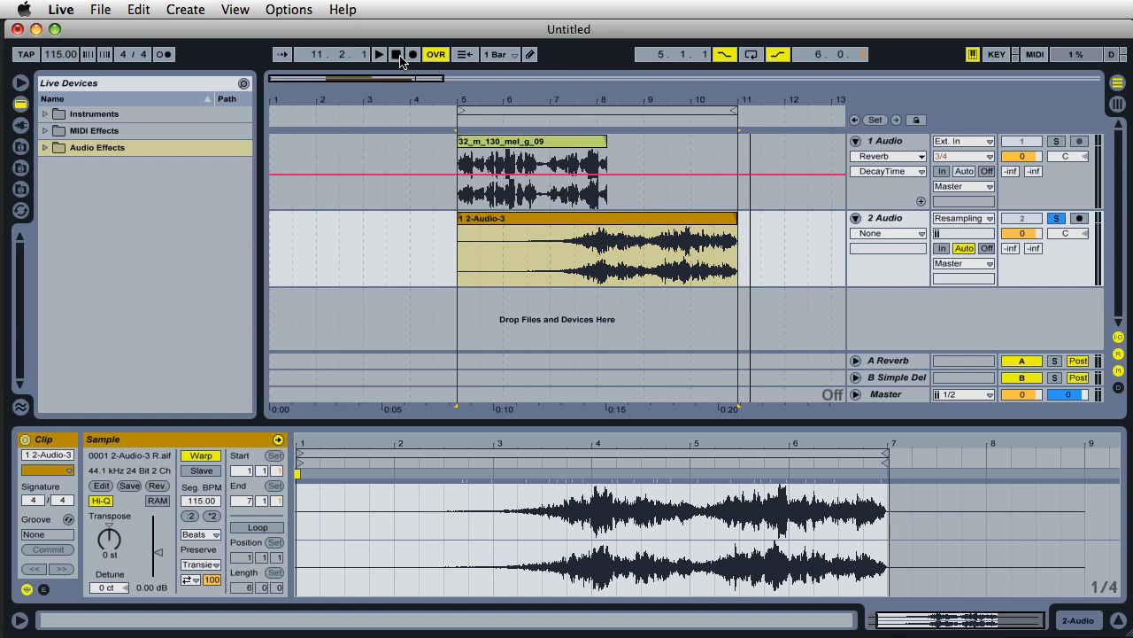
pyautogui.click(593, 248)
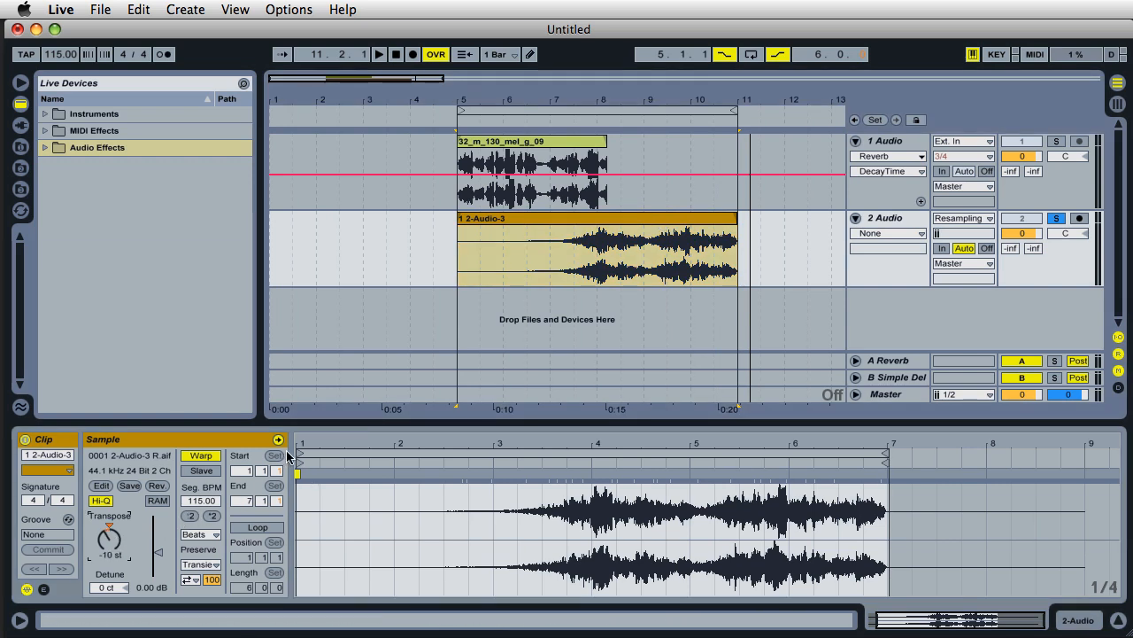
# - Undo the coarse transposition change and turn Warp off for the reversed clip
pyautogui.click(132, 9)
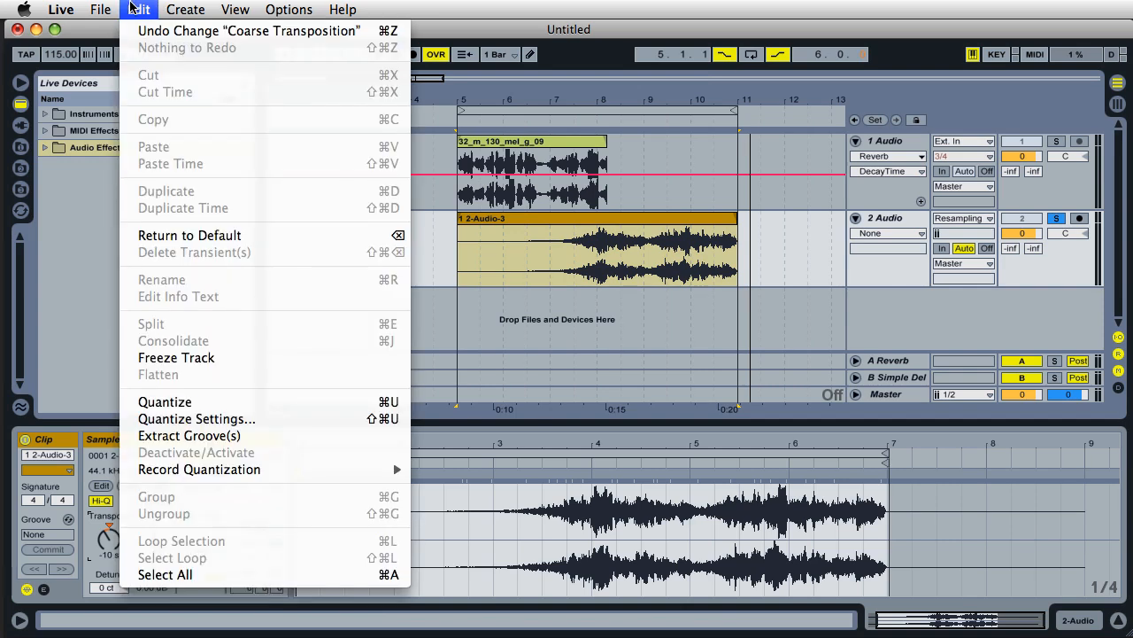
pyautogui.click(542, 220)
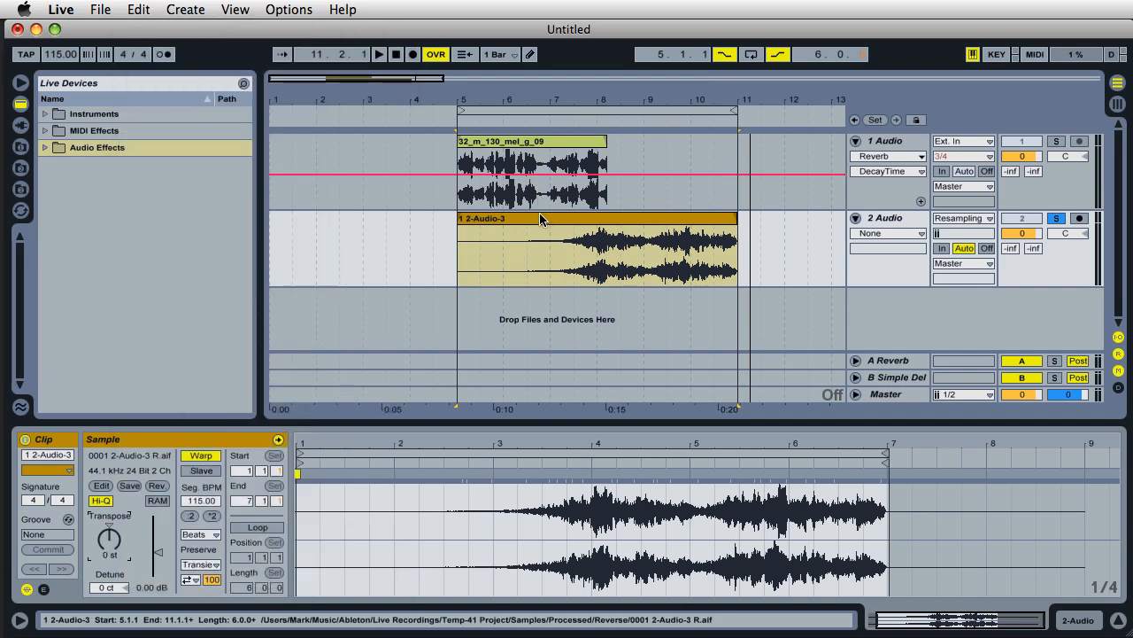
pyautogui.click(201, 456)
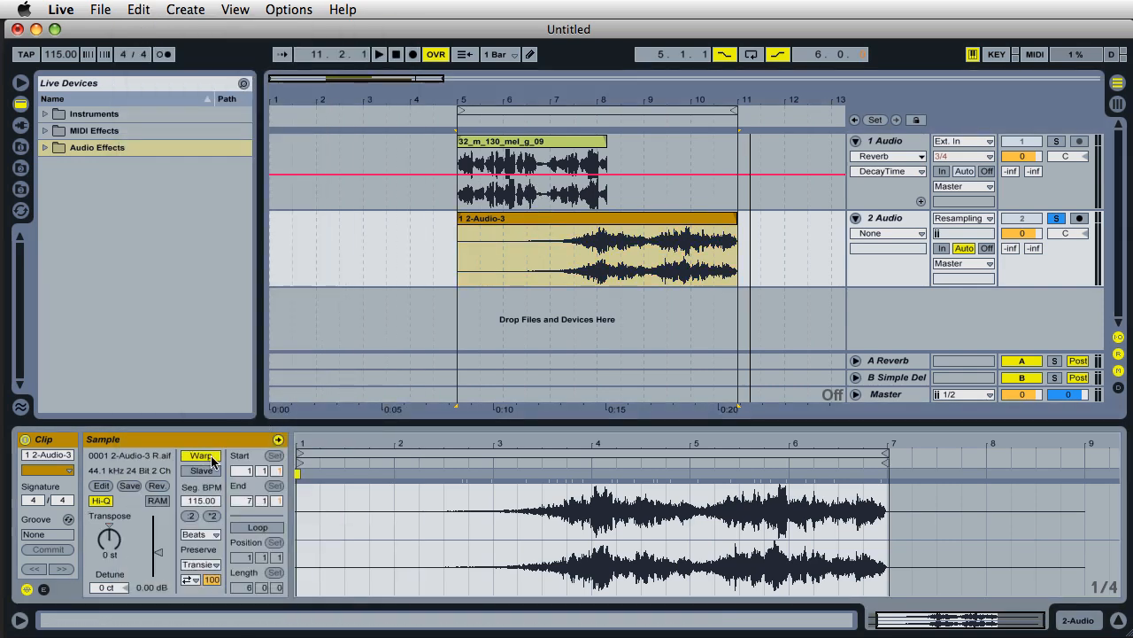
pyautogui.click(201, 454)
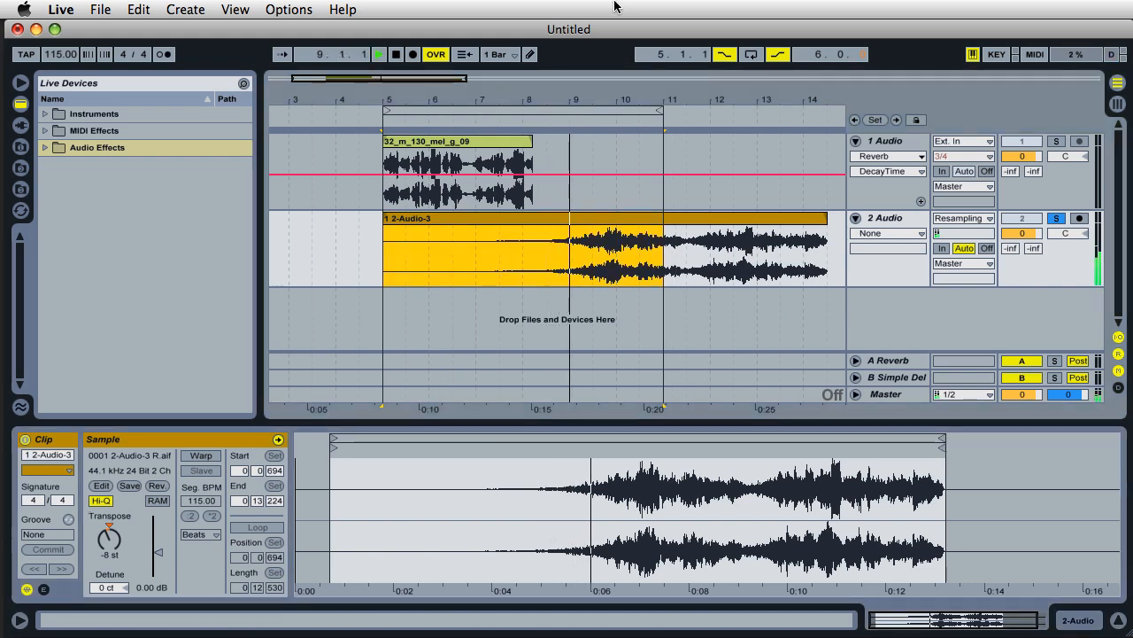
# - Set the reversed clip's Transpose to -8 st and play it back
pyautogui.click(376, 54)
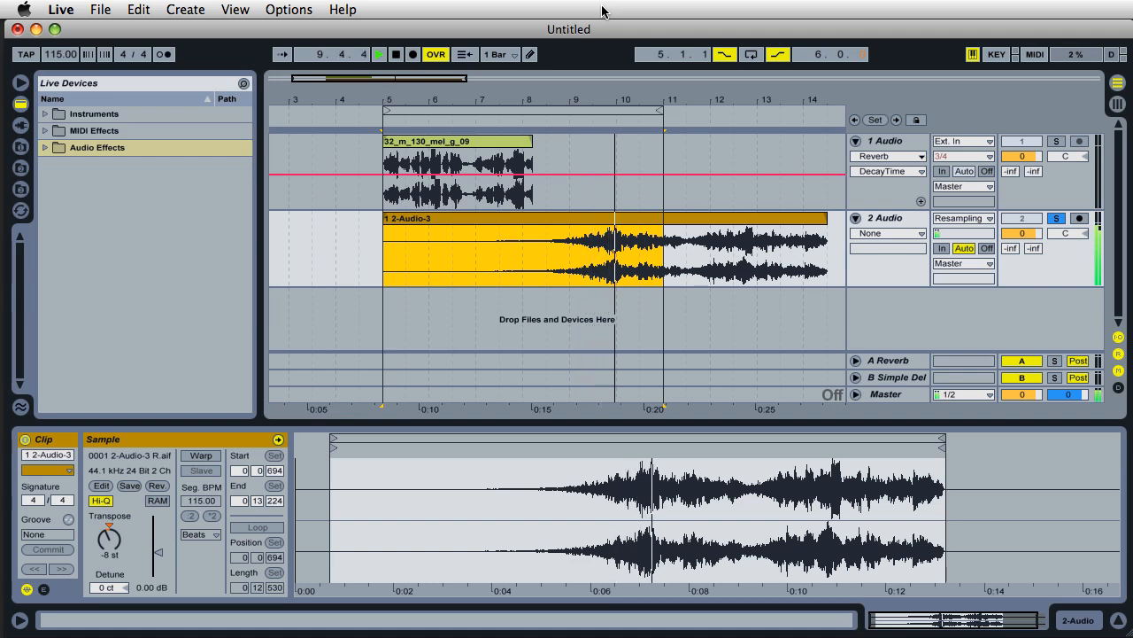
pyautogui.click(381, 54)
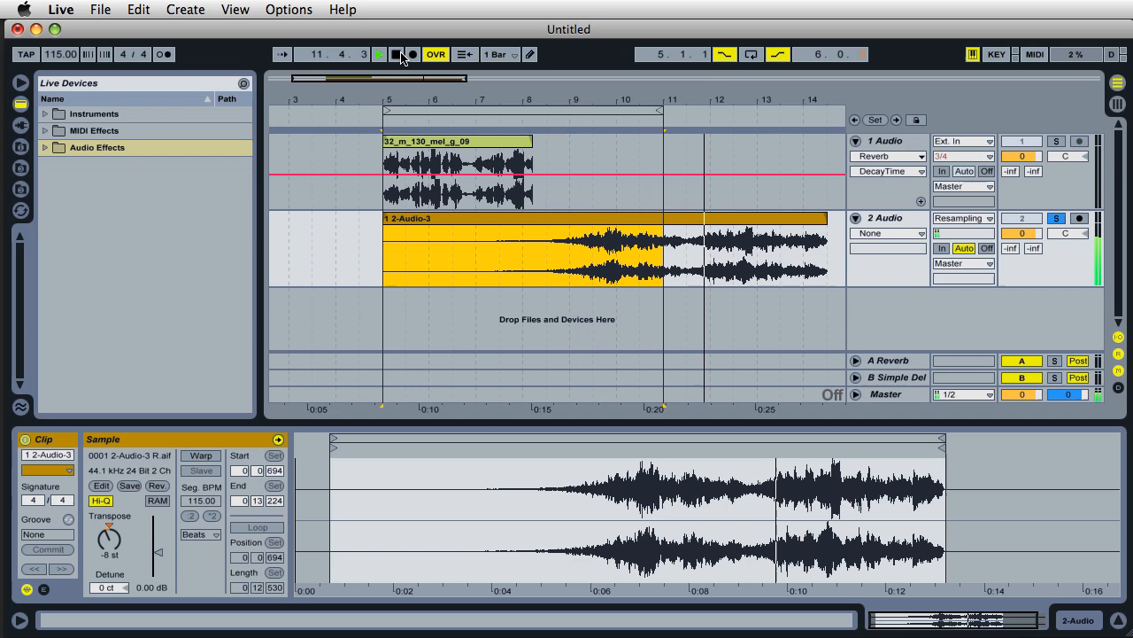
pyautogui.click(380, 54)
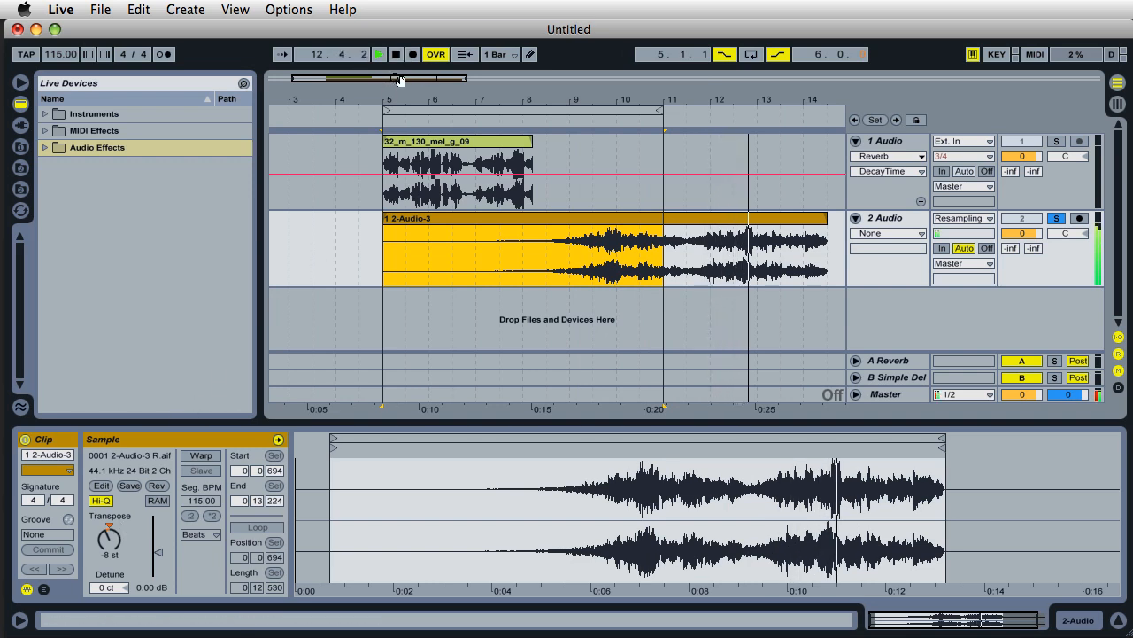
pyautogui.click(393, 53)
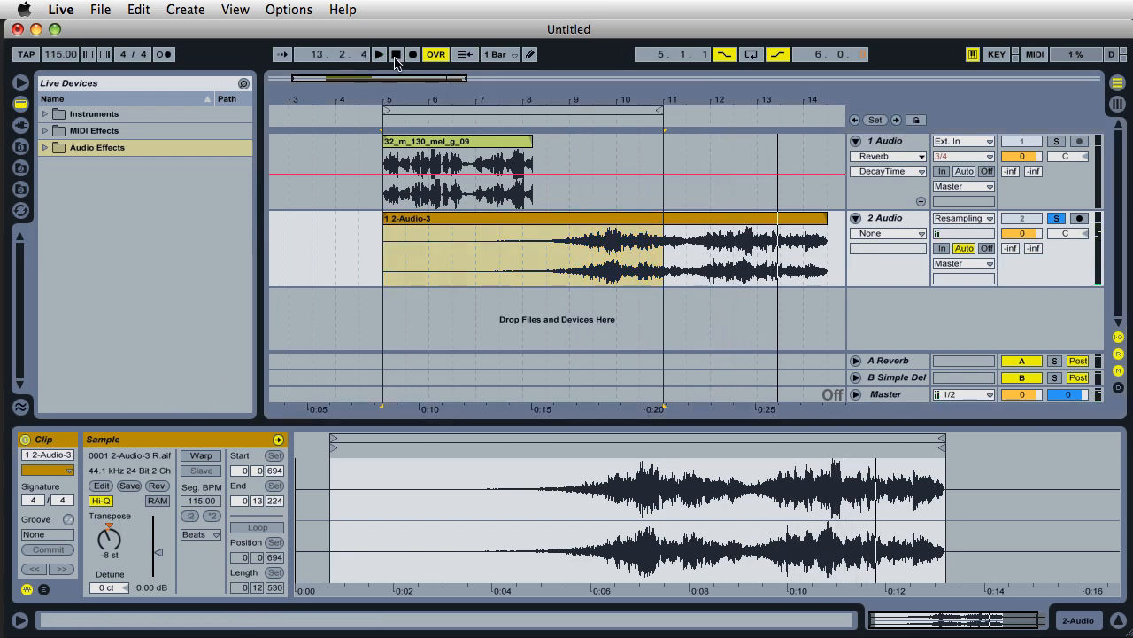